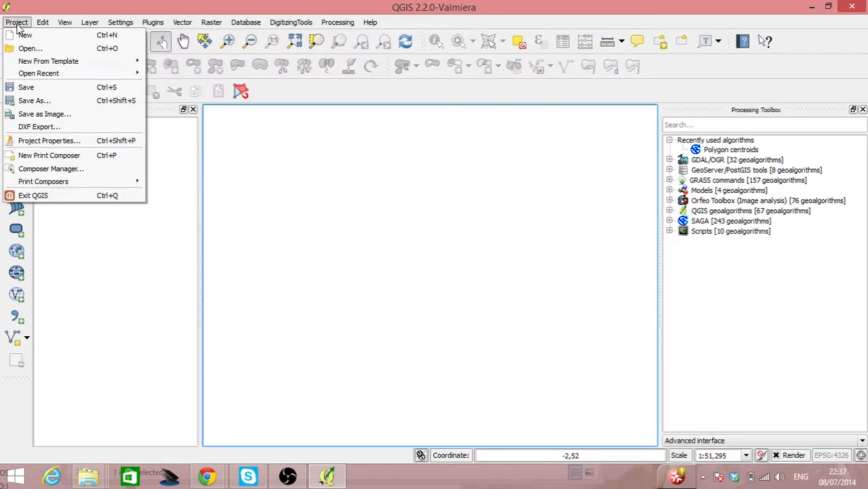
pyautogui.moveTo(47, 66)
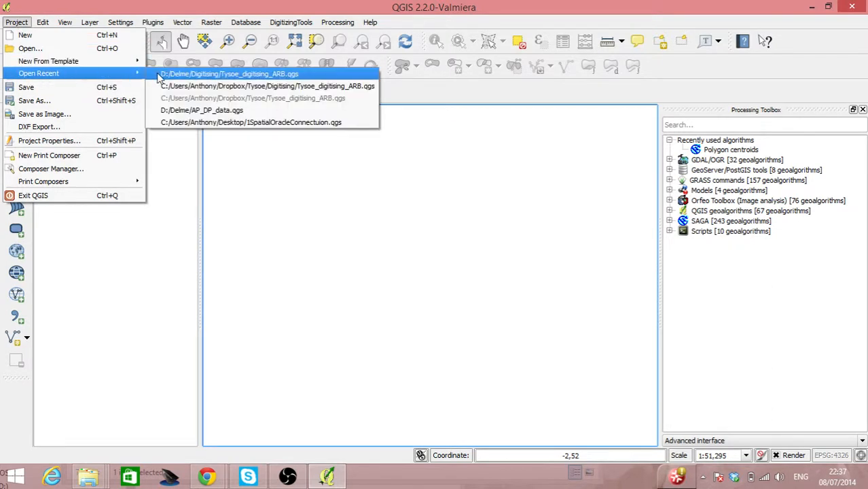
# Step: Open the recent Tysoe_digitising_ARB project so its boundary and field layers load
pyautogui.click(228, 73)
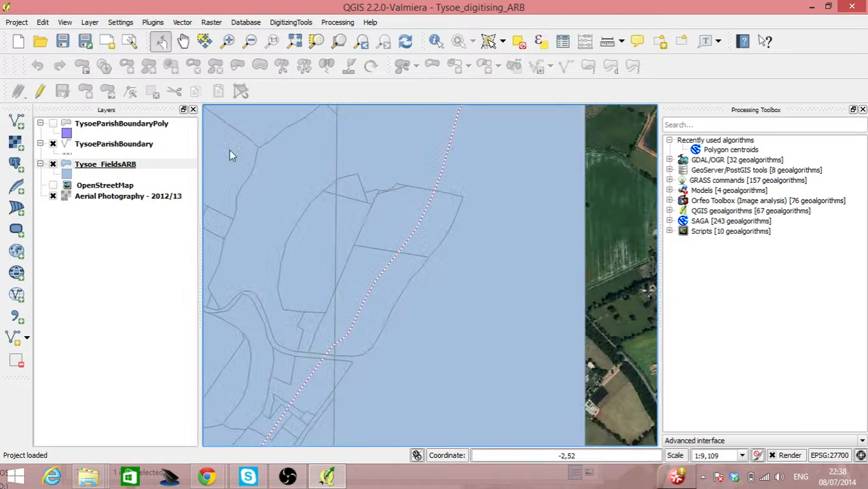
# Step: Make Tysoe_FieldsARB active and zoom the map out to the whole parish extent
pyautogui.click(106, 164)
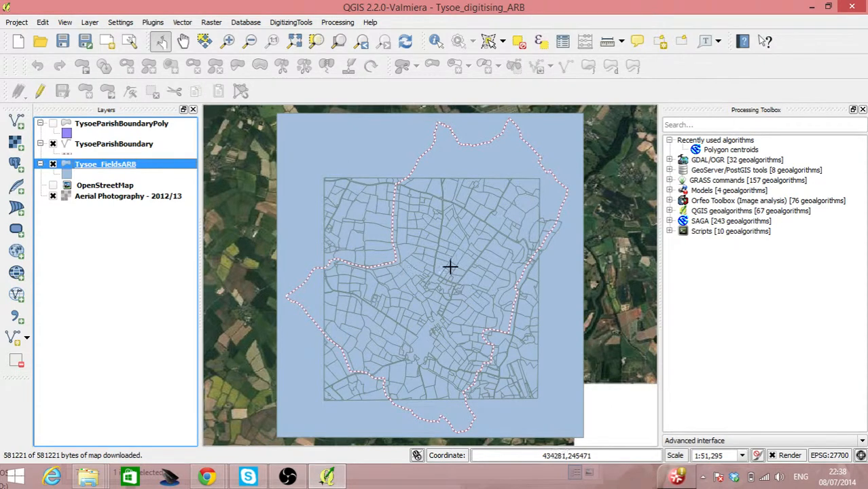
pyautogui.moveTo(378, 272)
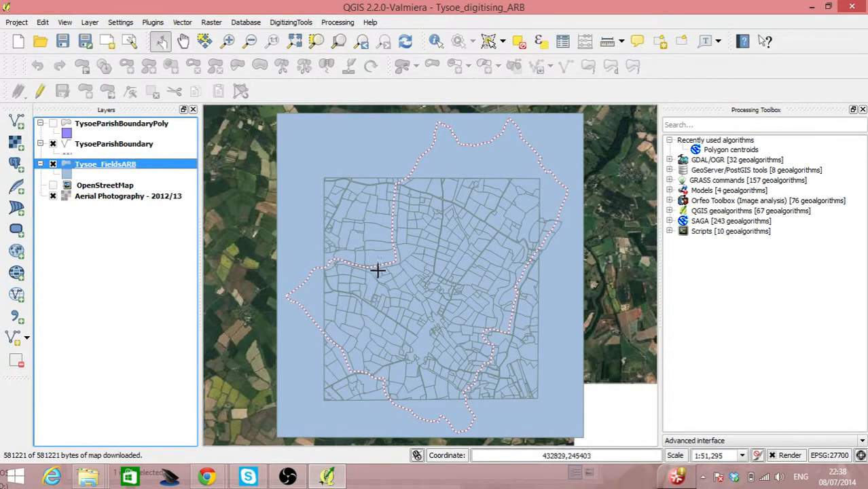
pyautogui.moveTo(397, 264)
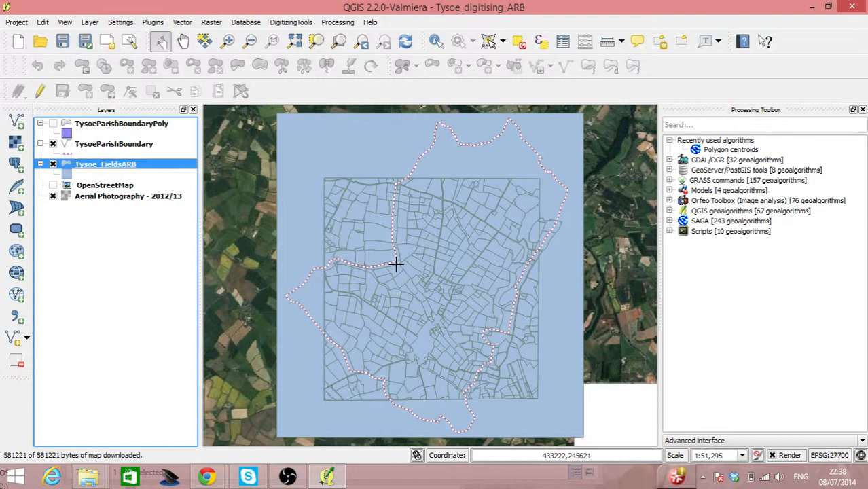
pyautogui.moveTo(395, 383)
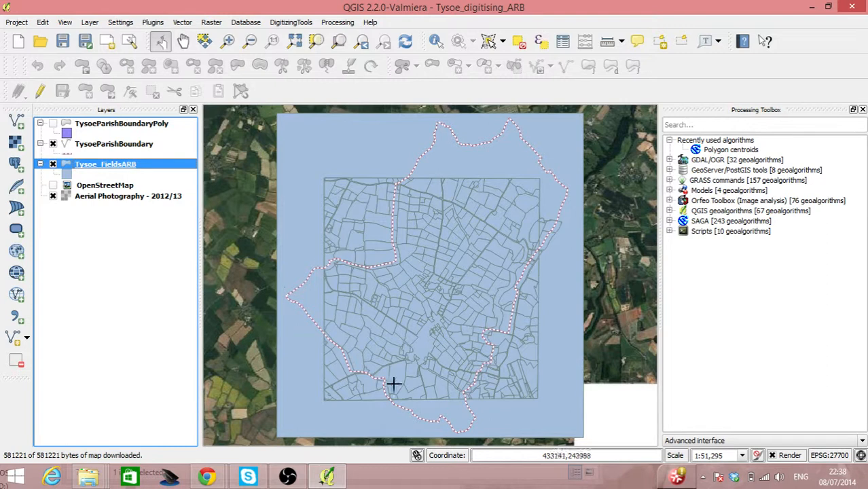
pyautogui.moveTo(482, 375)
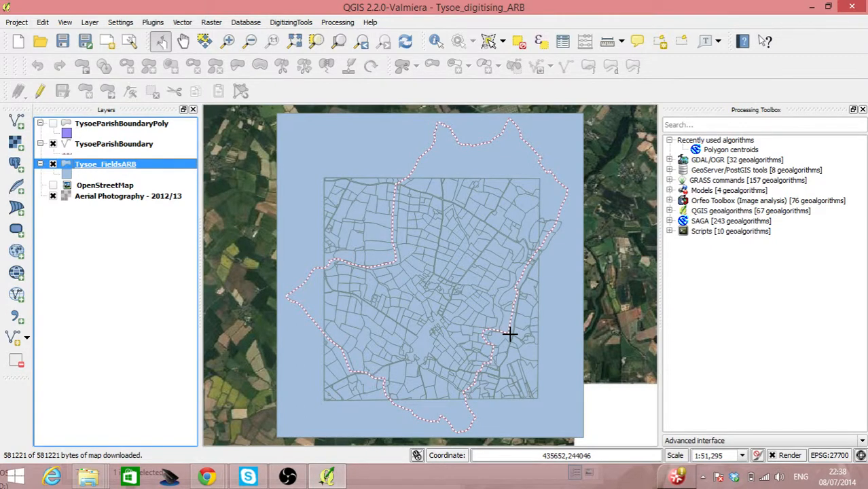
pyautogui.moveTo(484, 227)
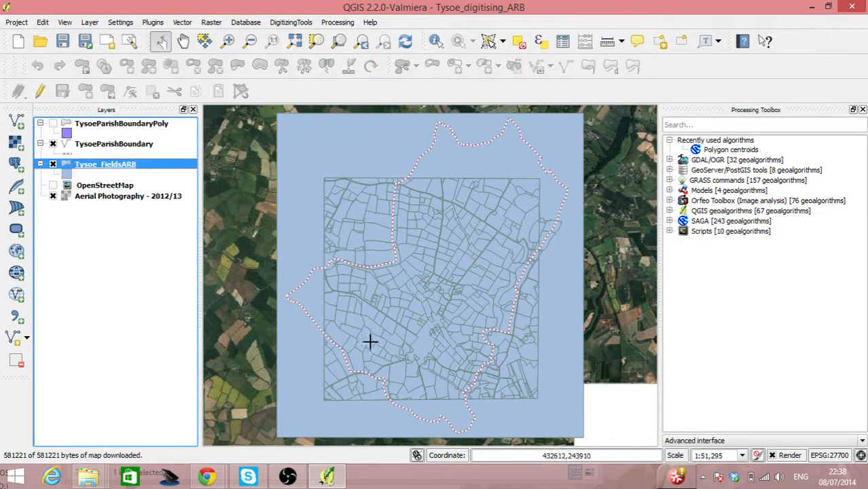
pyautogui.moveTo(516, 233)
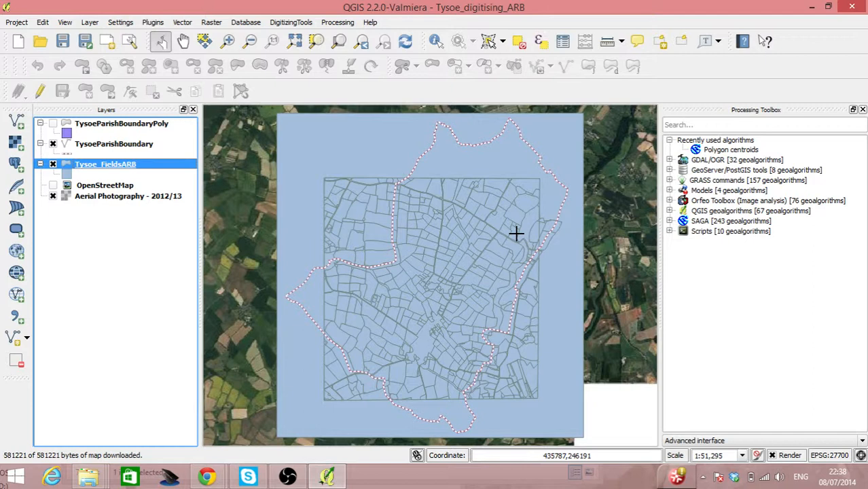
pyautogui.moveTo(514, 234)
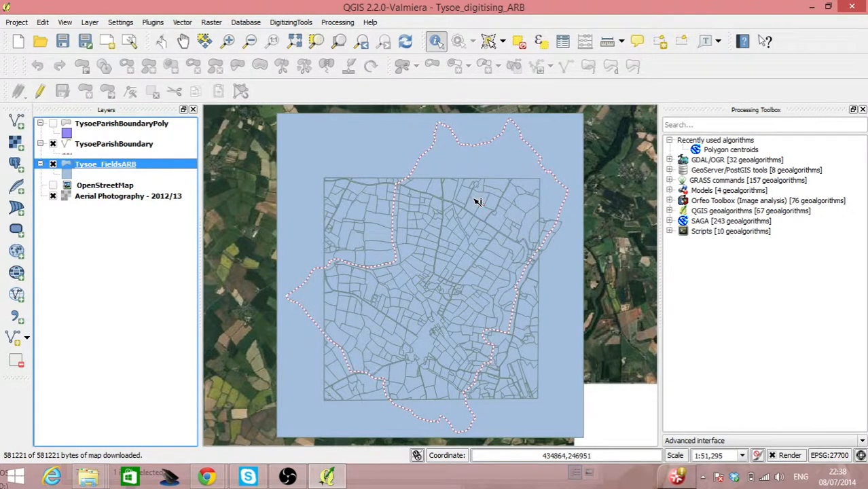
# Step: Identify several field polygons showing only an id and empty parish, then bring up the fields layer's actions
pyautogui.click(478, 201)
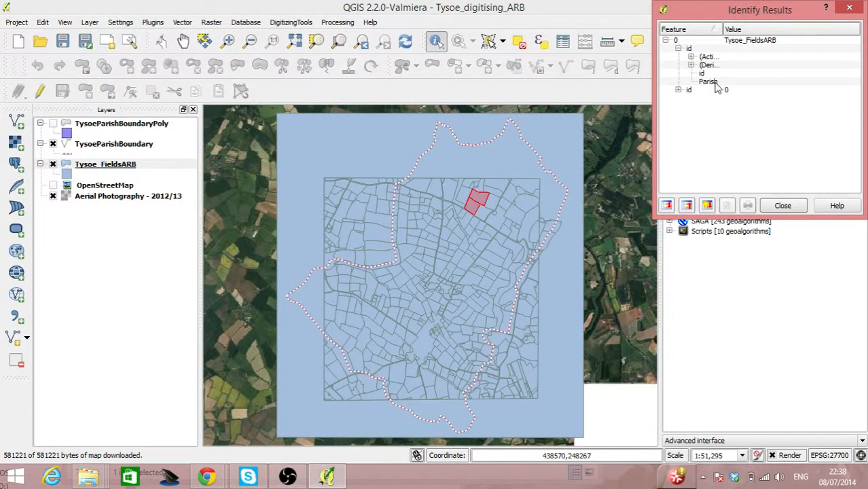
pyautogui.click(516, 216)
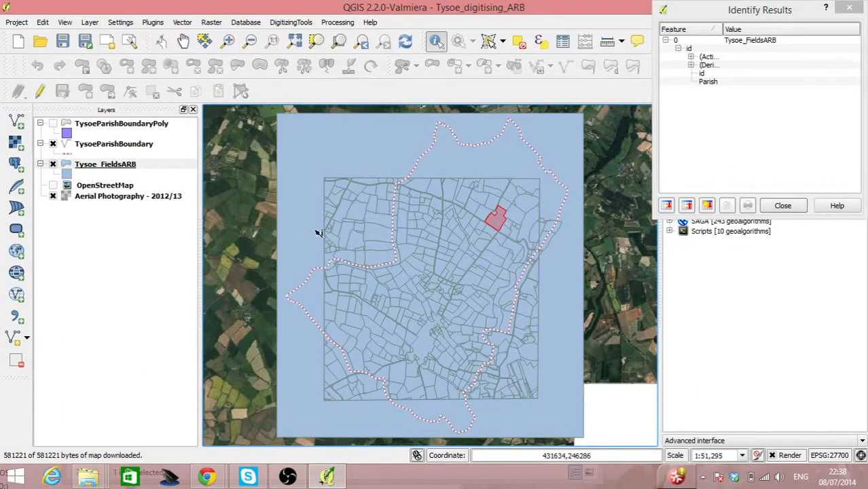
pyautogui.click(106, 165)
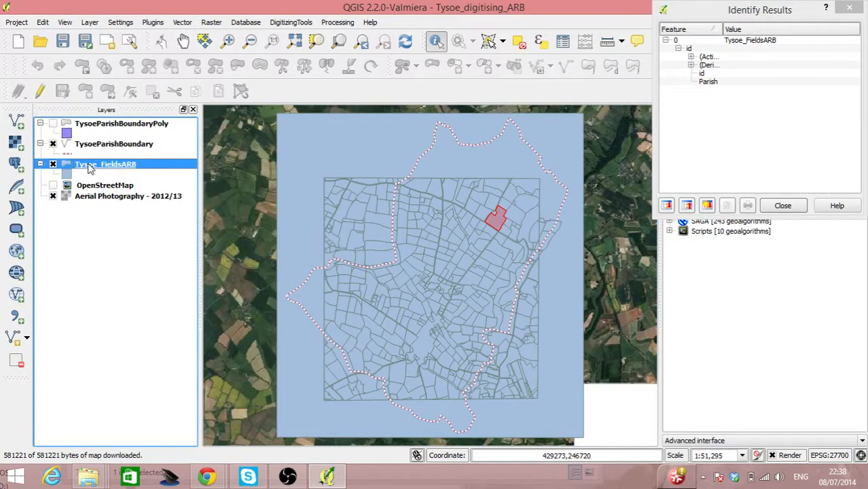
pyautogui.rightClick(88, 165)
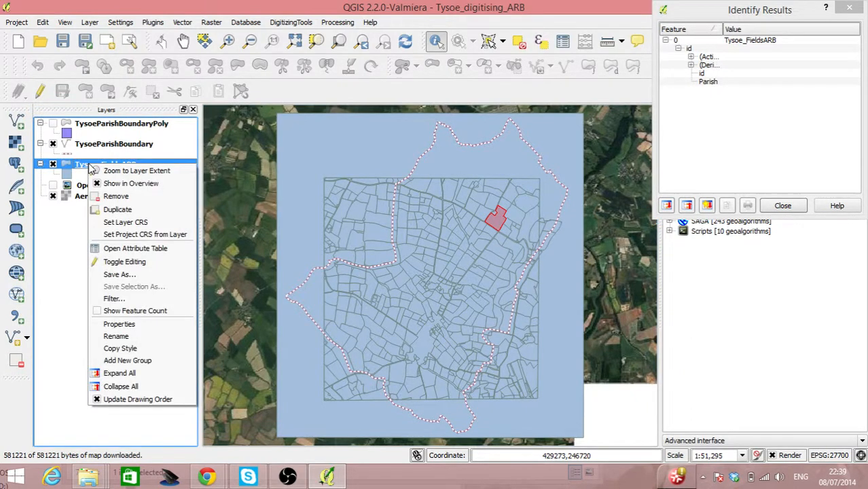
pyautogui.moveTo(474, 239)
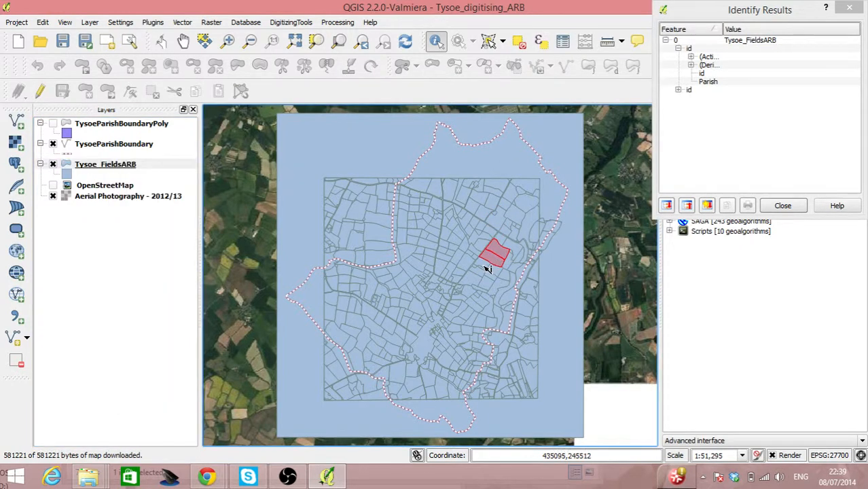
pyautogui.click(473, 284)
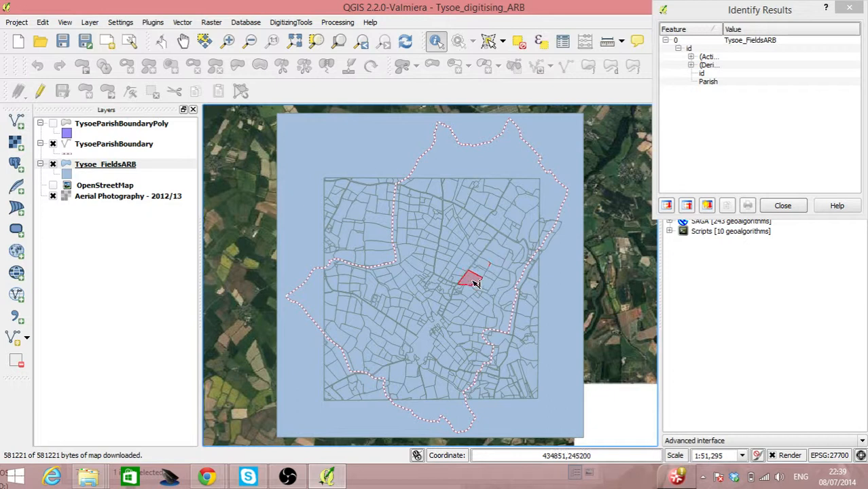
pyautogui.moveTo(288, 198)
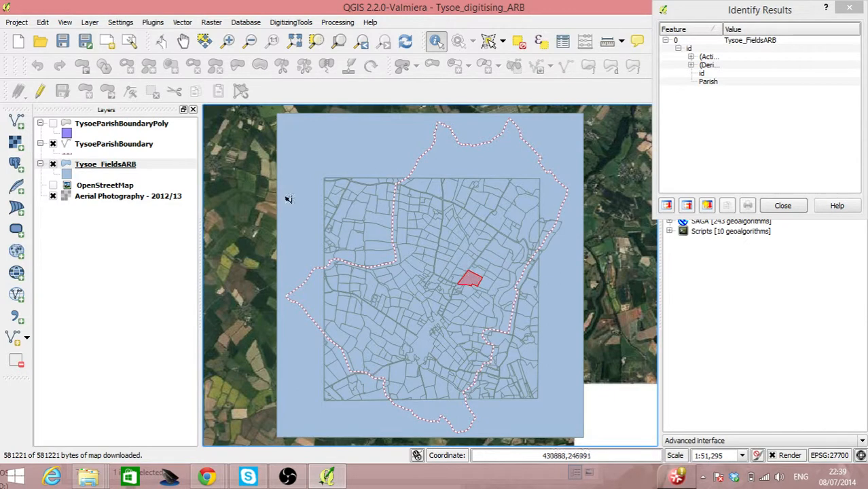
pyautogui.rightClick(106, 163)
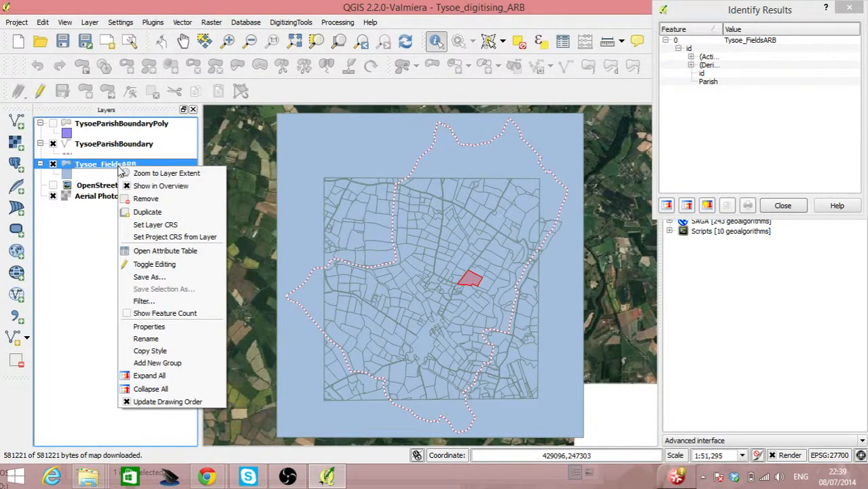
pyautogui.moveTo(155, 263)
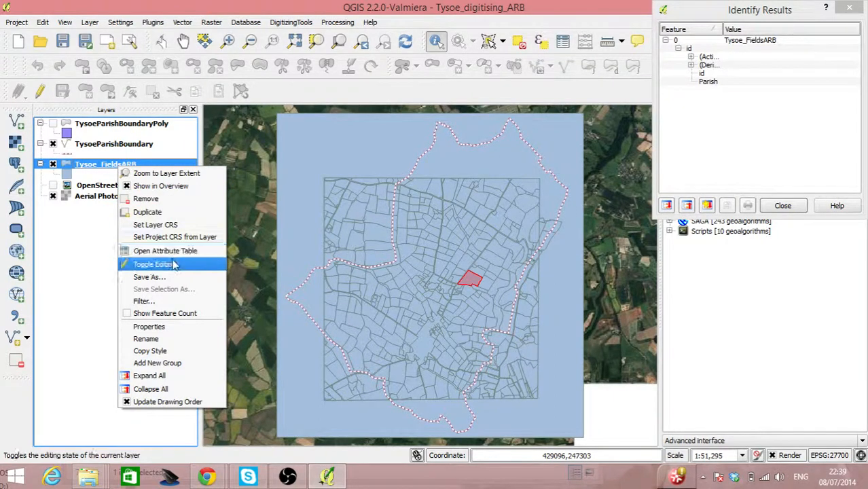
# Step: Start editing the fields layer and remove its old Parish column in Layer Properties
pyautogui.click(157, 263)
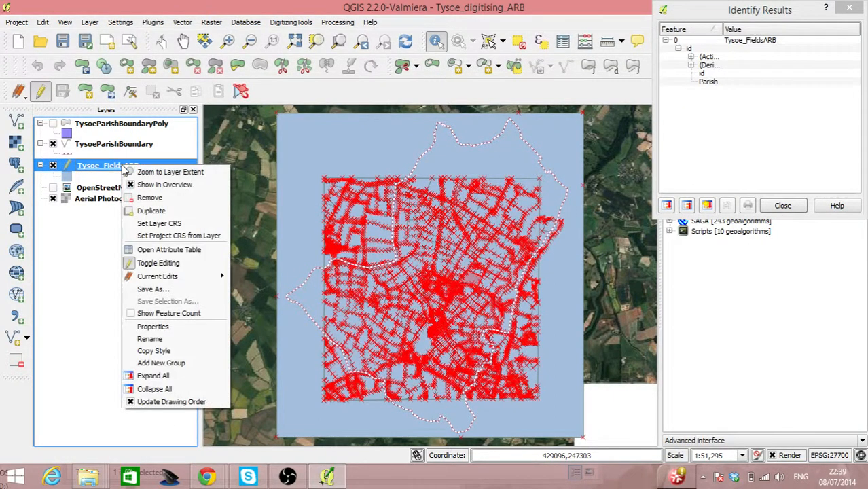
pyautogui.moveTo(149, 339)
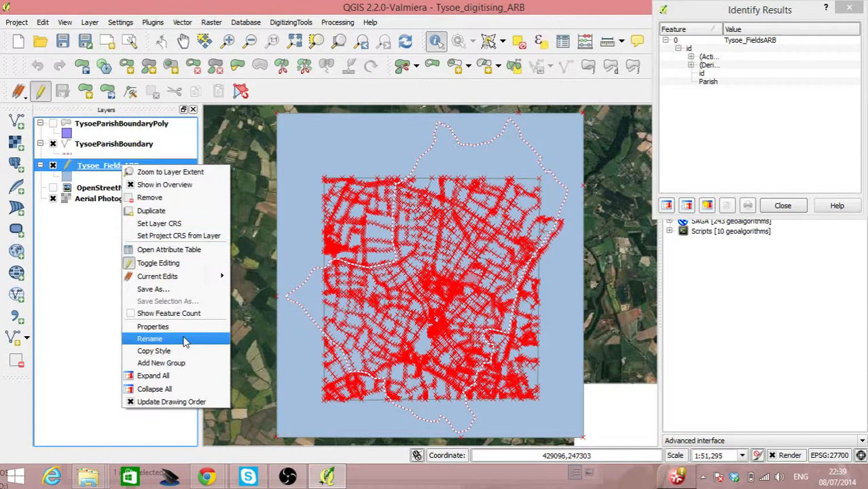
pyautogui.click(152, 326)
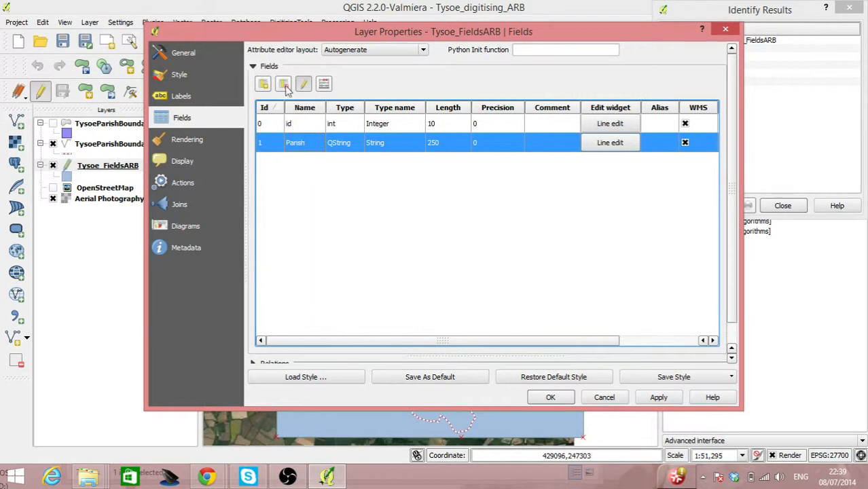
pyautogui.click(283, 84)
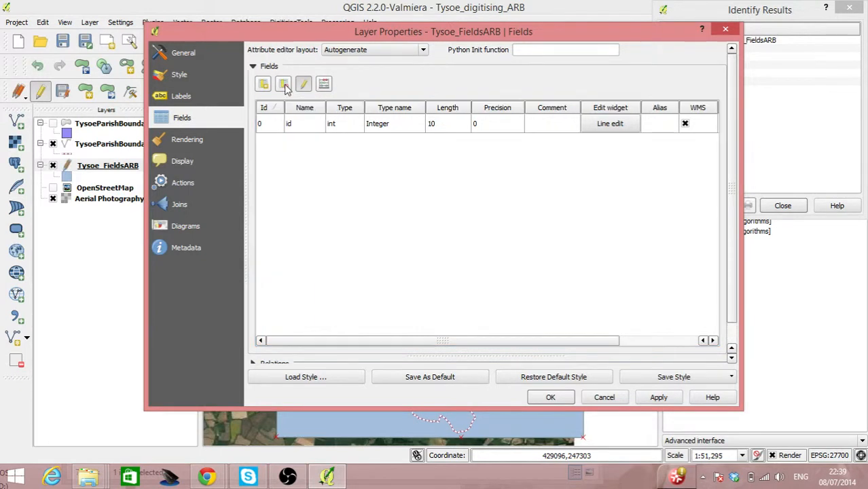
pyautogui.click(262, 85)
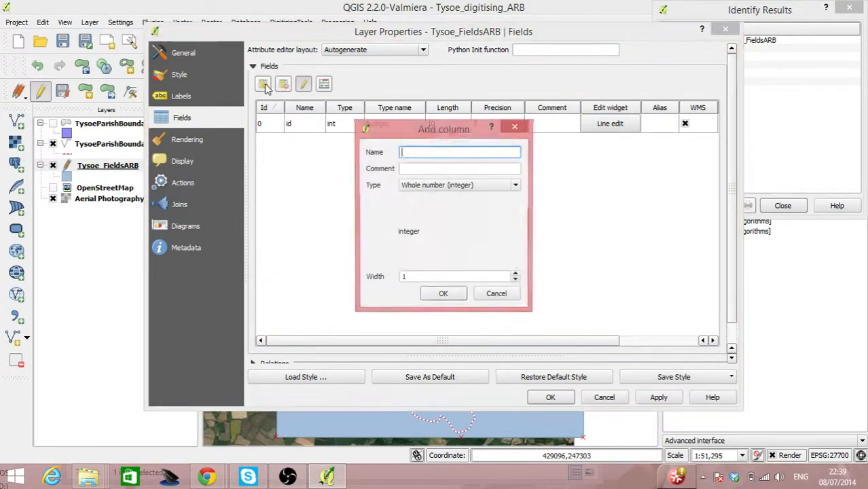
# Step: Add a text field Parish, width 250, comment 'The Parish Name', to the layer
pyautogui.write('Parish')
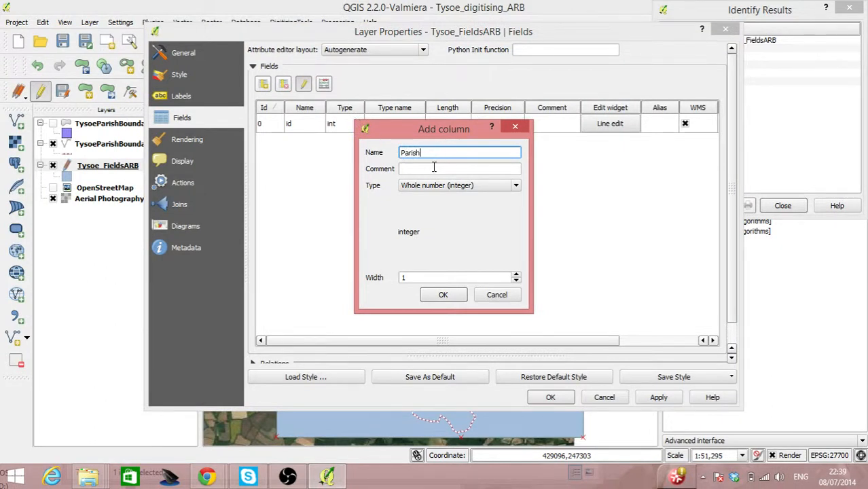
pyautogui.write('The Parish Name')
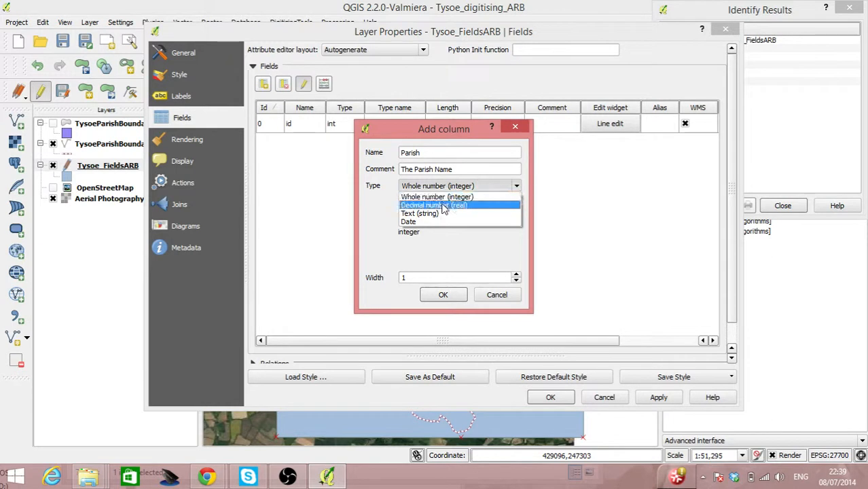
pyautogui.moveTo(438, 213)
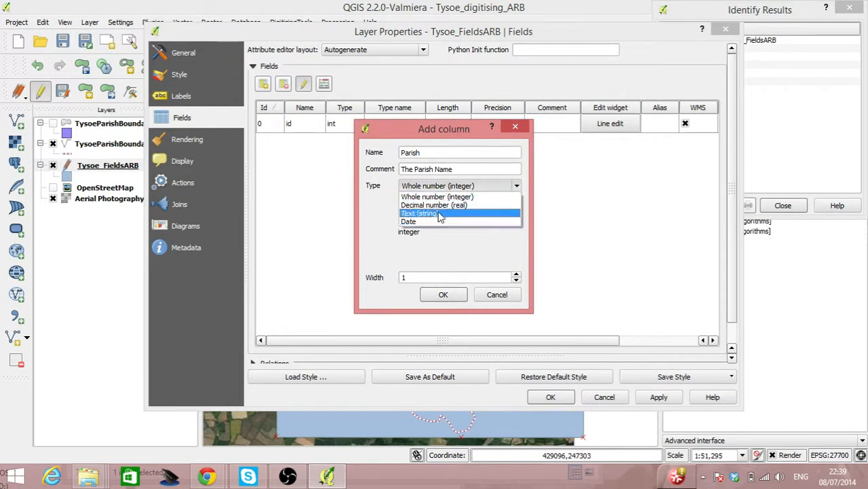
pyautogui.click(418, 212)
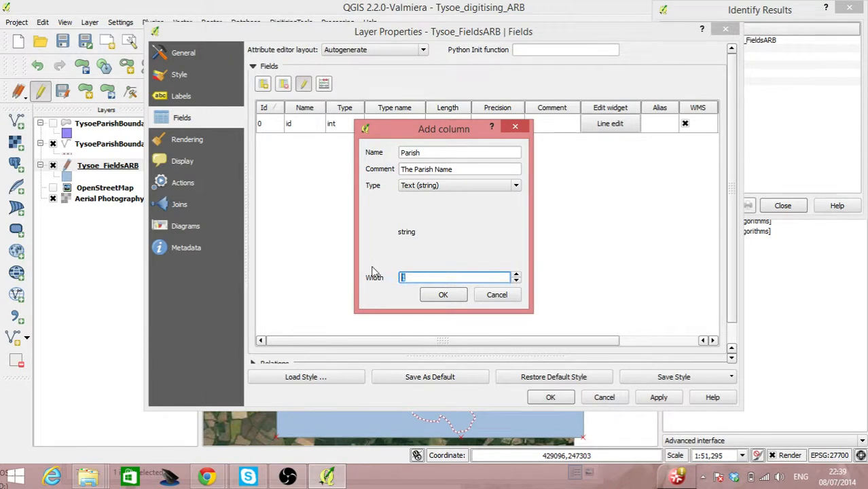
pyautogui.write('250')
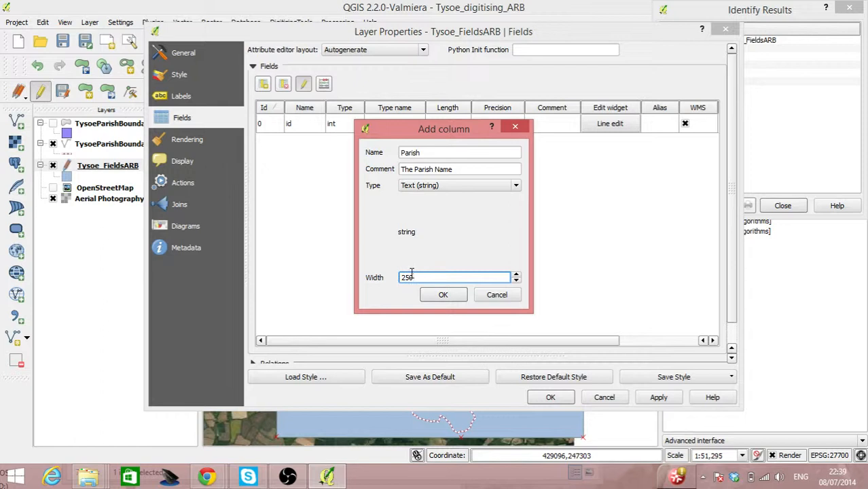
pyautogui.click(443, 295)
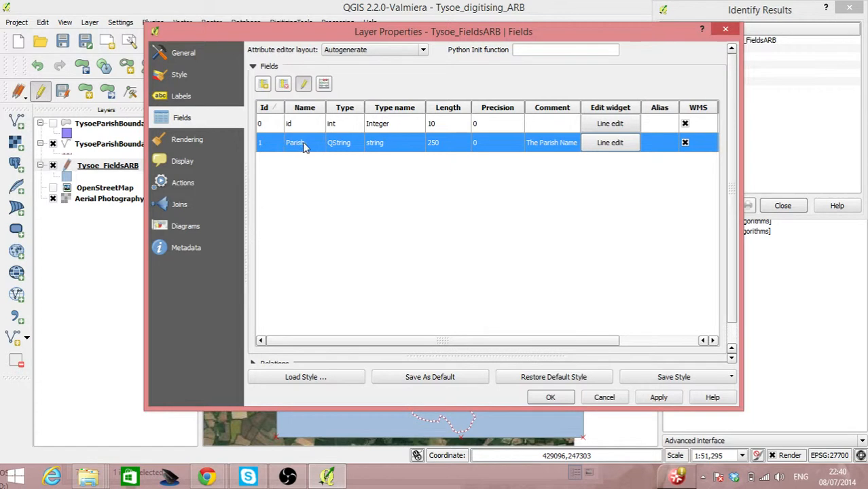
pyautogui.moveTo(549, 367)
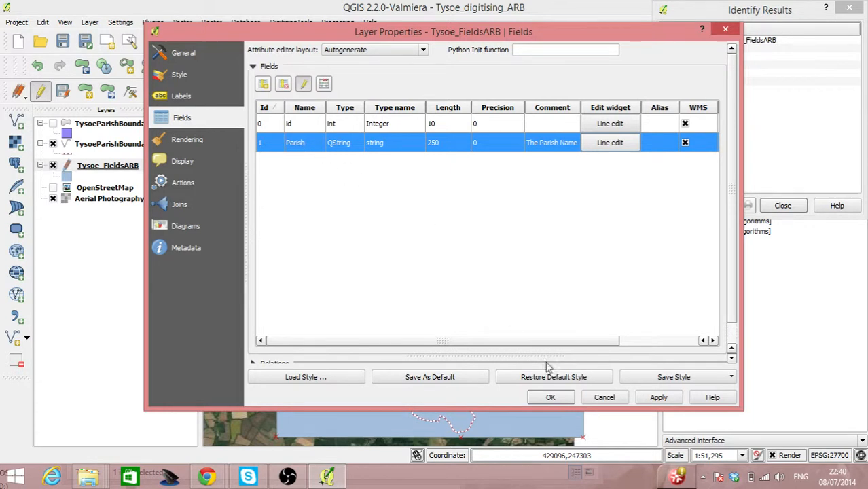
pyautogui.moveTo(604, 396)
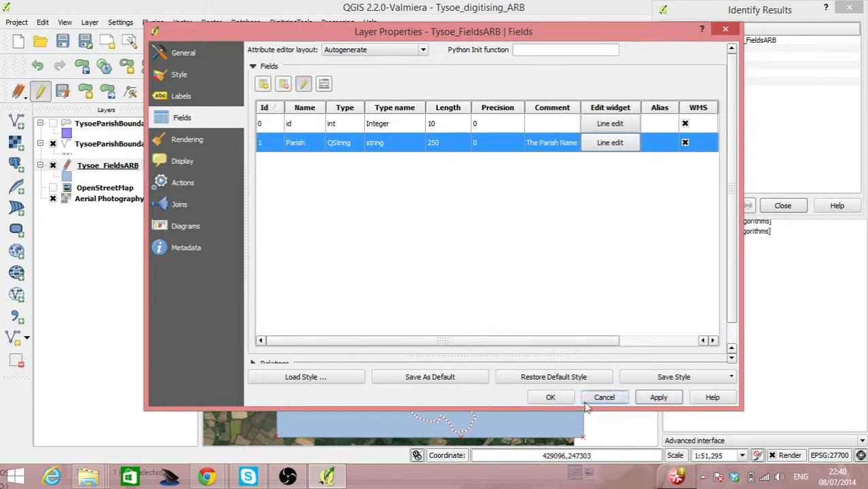
# Step: Close Layer Properties and select the single field polygon near the parish's north-east corner
pyautogui.click(605, 397)
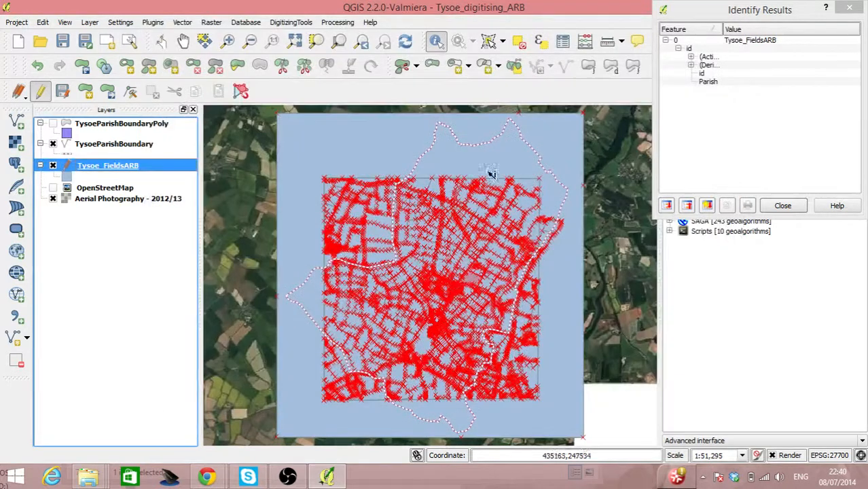
pyautogui.moveTo(524, 204)
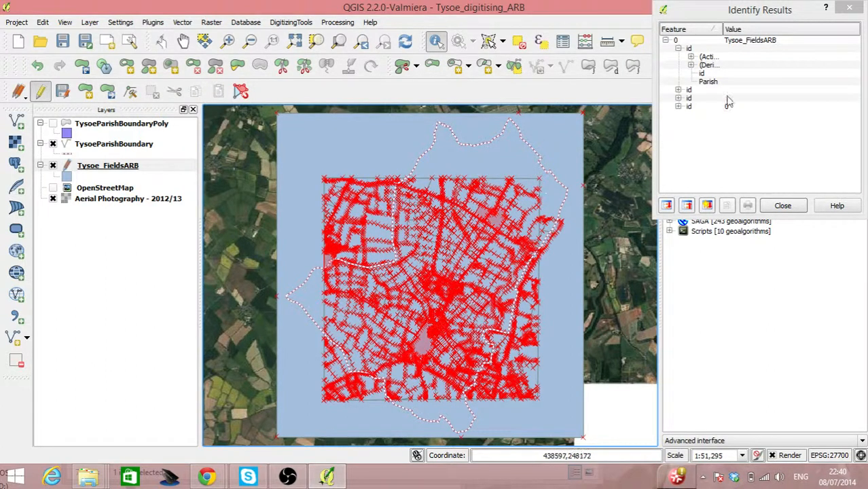
pyautogui.click(704, 82)
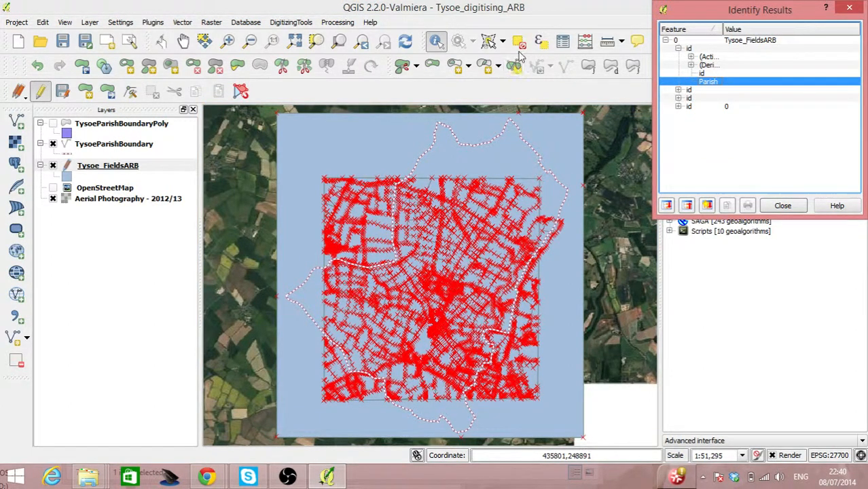
pyautogui.click(501, 39)
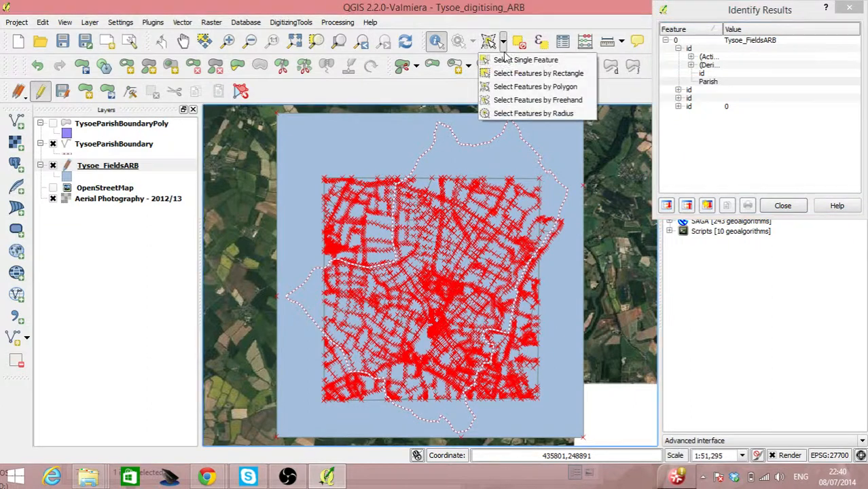
pyautogui.click(524, 60)
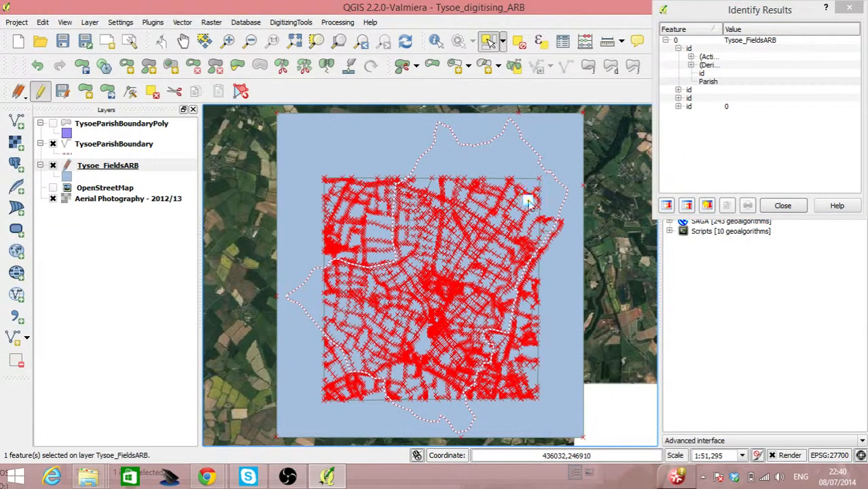
pyautogui.click(522, 201)
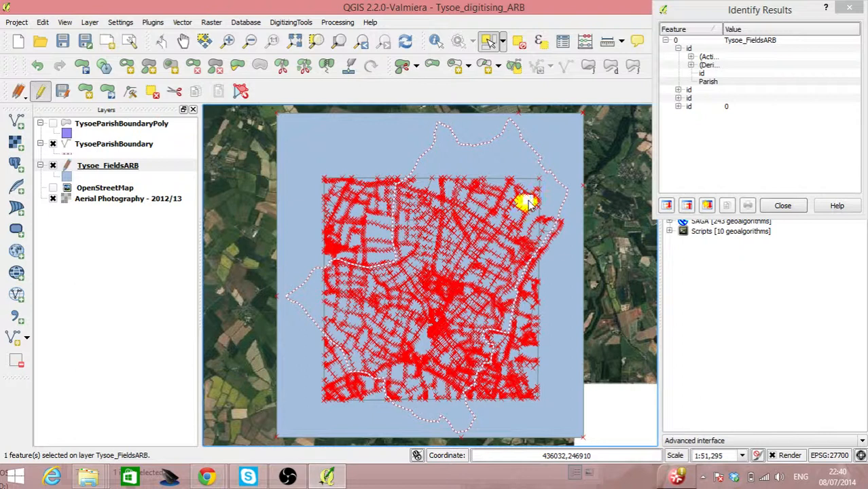
pyautogui.moveTo(518, 155)
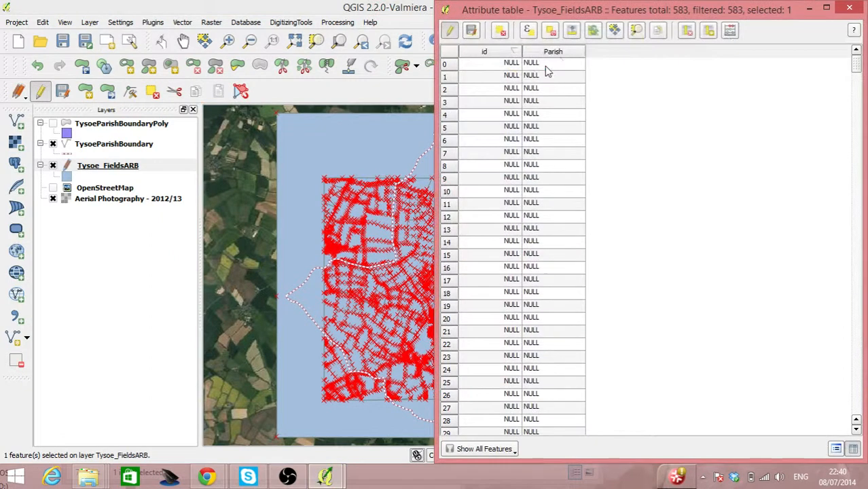
# Step: In the attribute table, move the selected row to the top and enter Tysoe as its Parish value
pyautogui.click(553, 64)
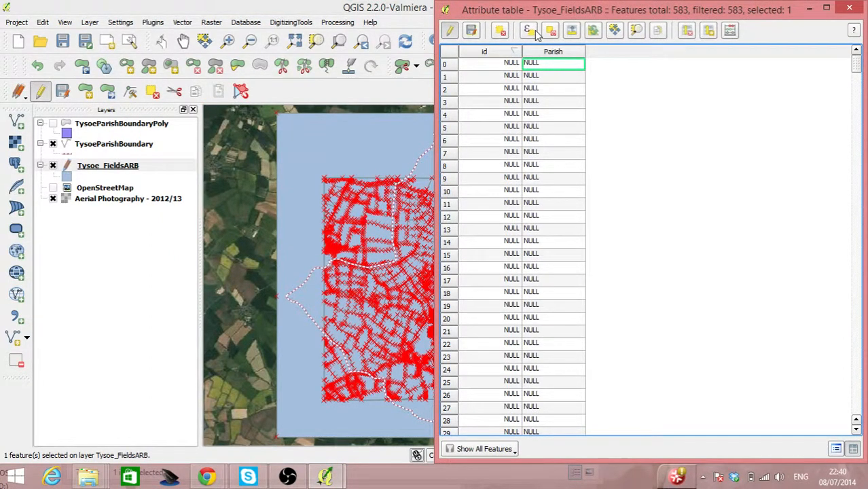
pyautogui.moveTo(570, 30)
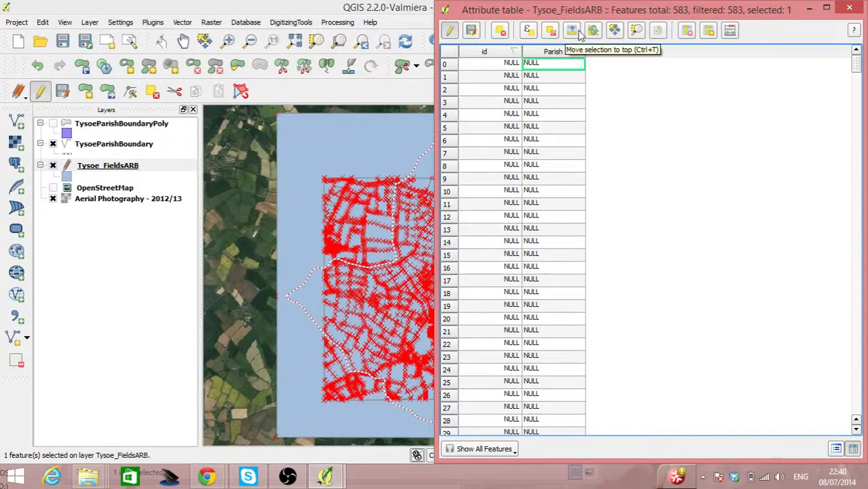
pyautogui.click(571, 30)
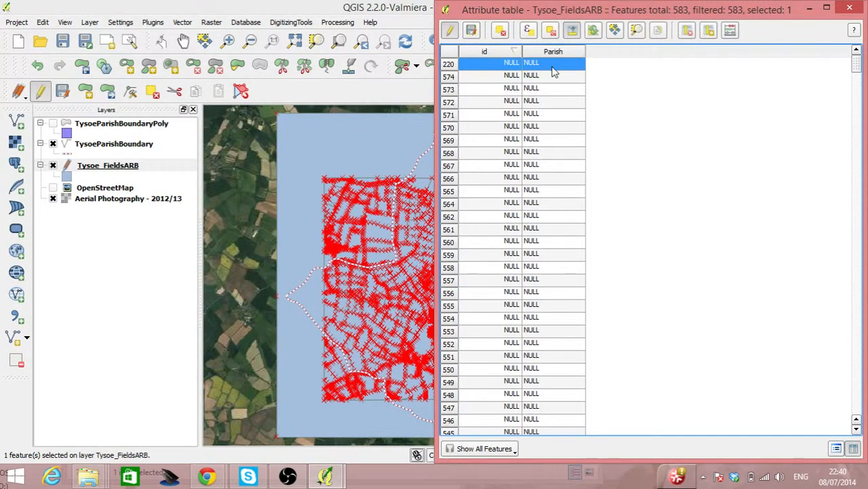
pyautogui.doubleClick(553, 64)
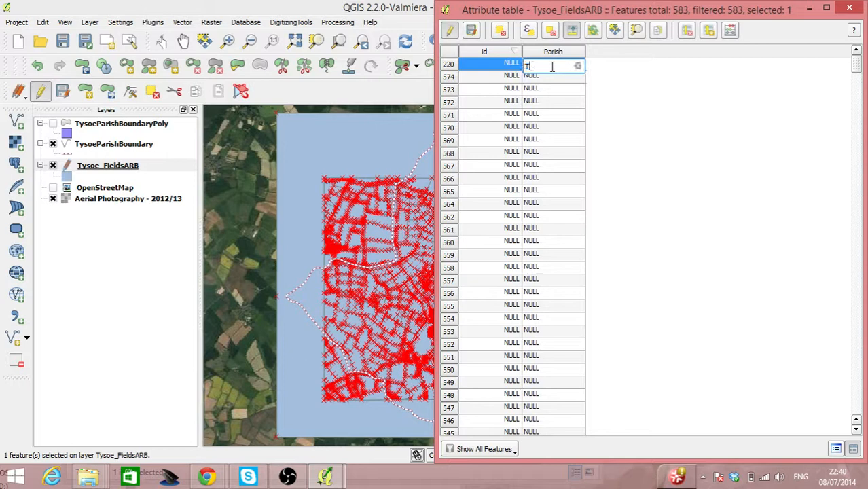
pyautogui.write('ysoe')
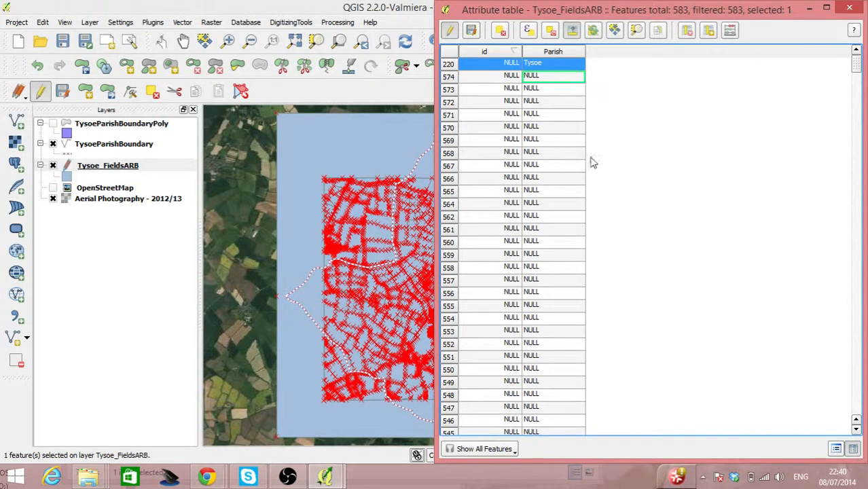
pyautogui.moveTo(773, 60)
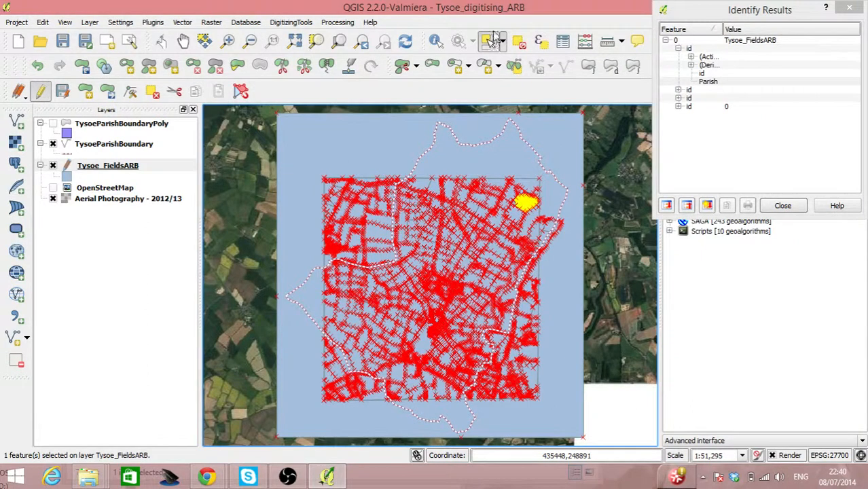
# Step: Select the block of about 160 south-western fields with an area selection tool
pyautogui.click(503, 40)
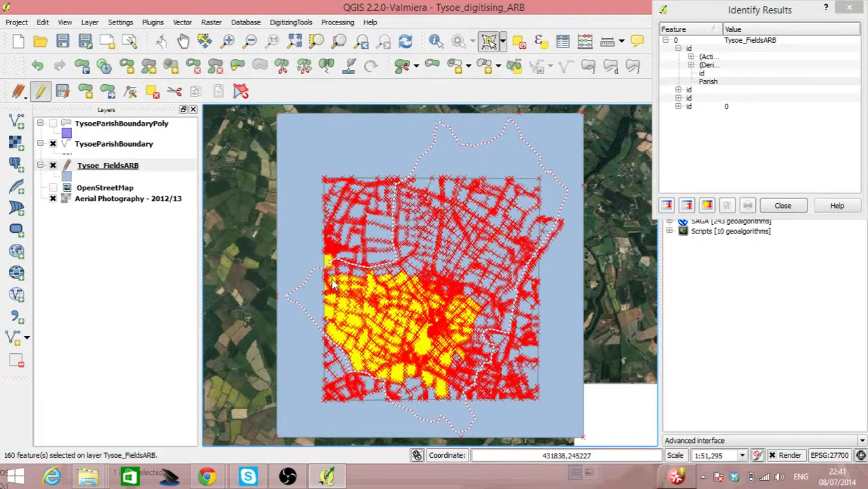
pyautogui.moveTo(338, 291)
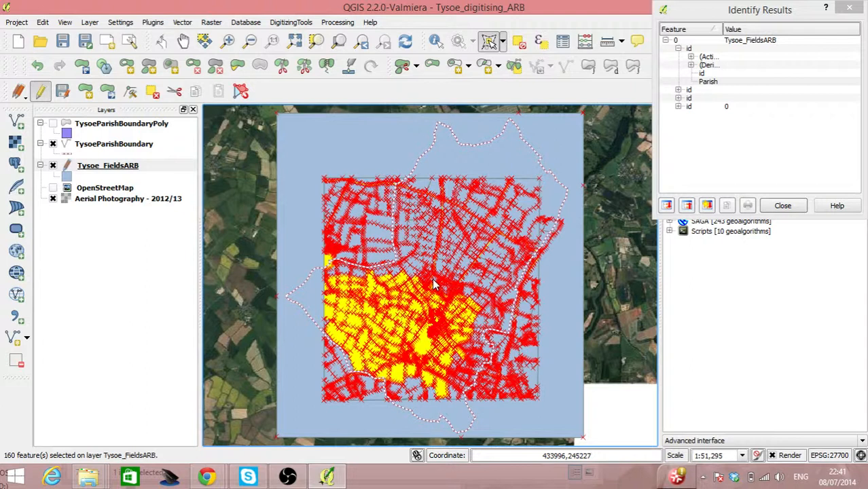
pyautogui.moveTo(335, 269)
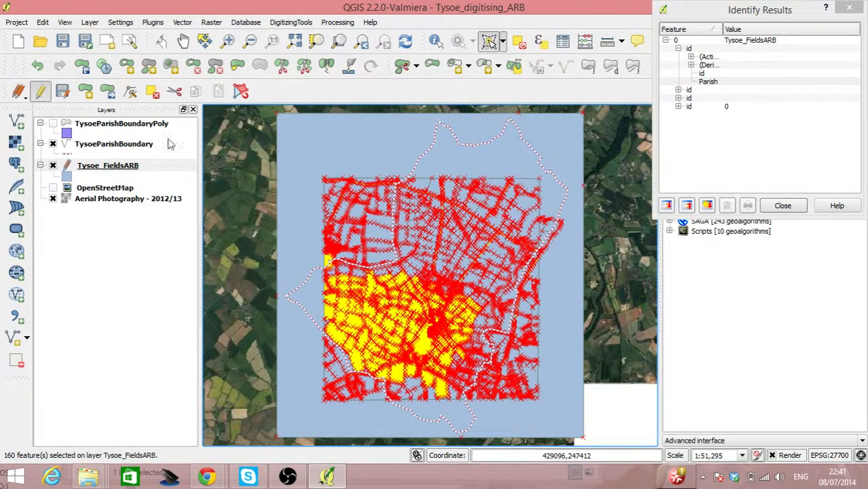
pyautogui.moveTo(171, 144)
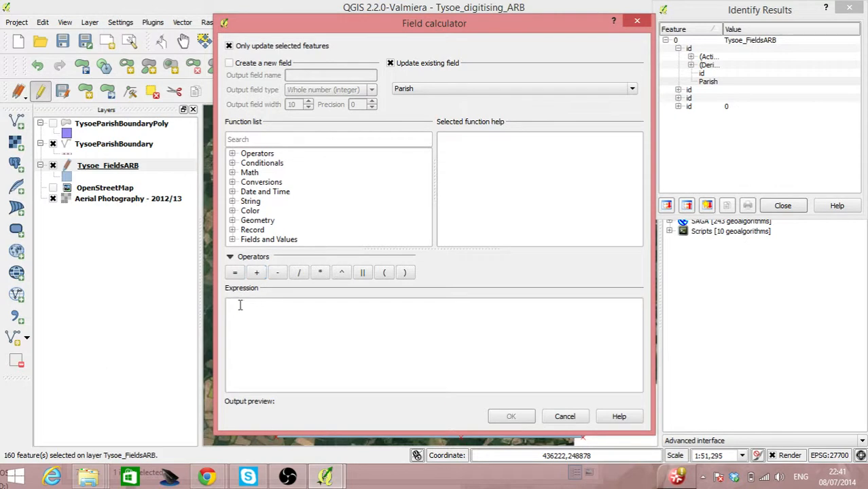
# Step: Use the Field Calculator expression 'Tysoe' to update Parish for only the selected fields
pyautogui.click(245, 309)
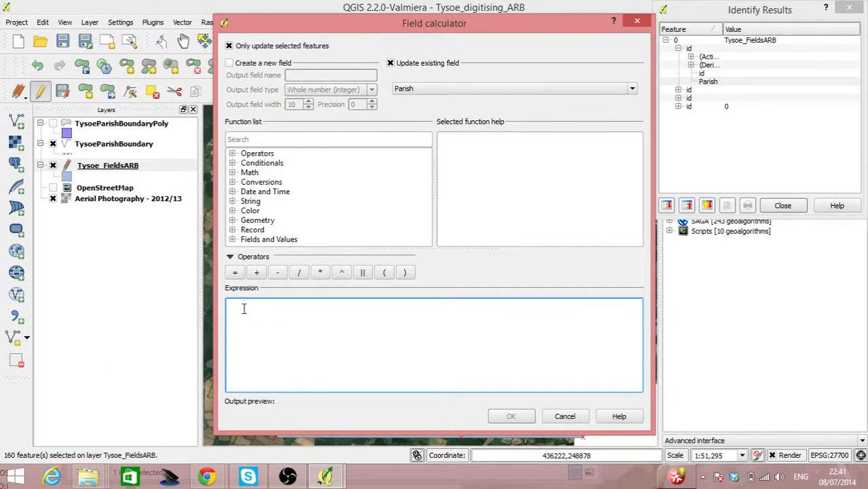
pyautogui.write('@Ty')
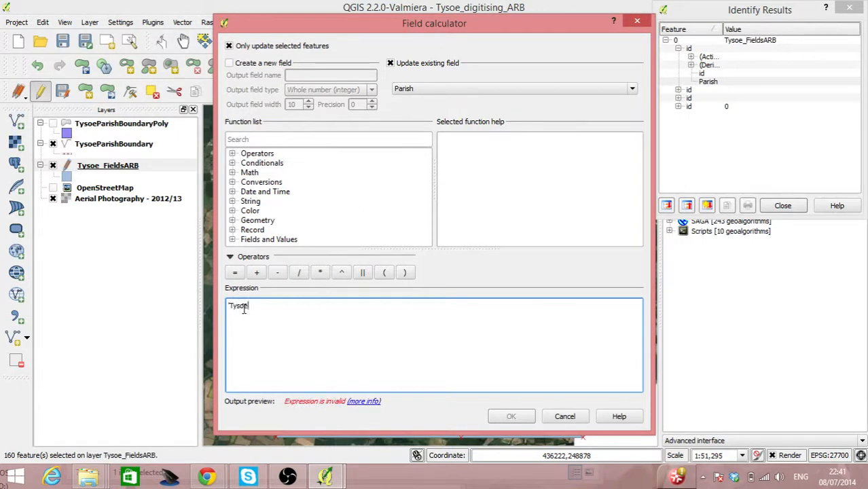
pyautogui.write("'")
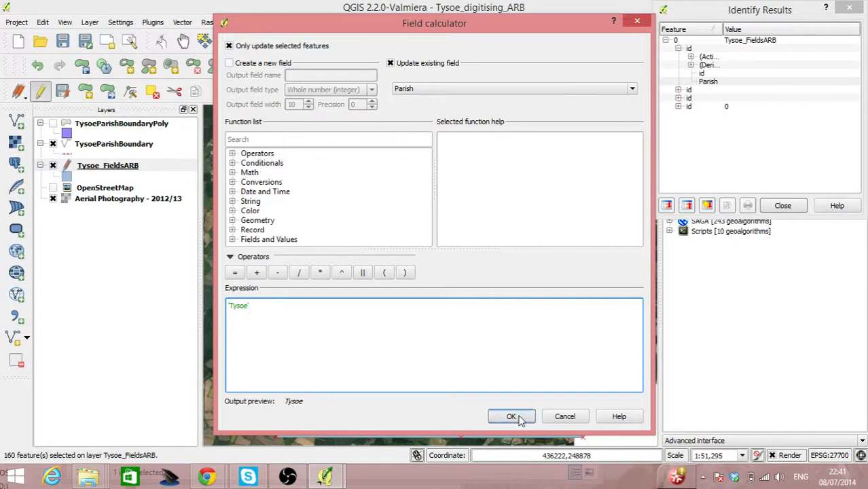
pyautogui.click(511, 416)
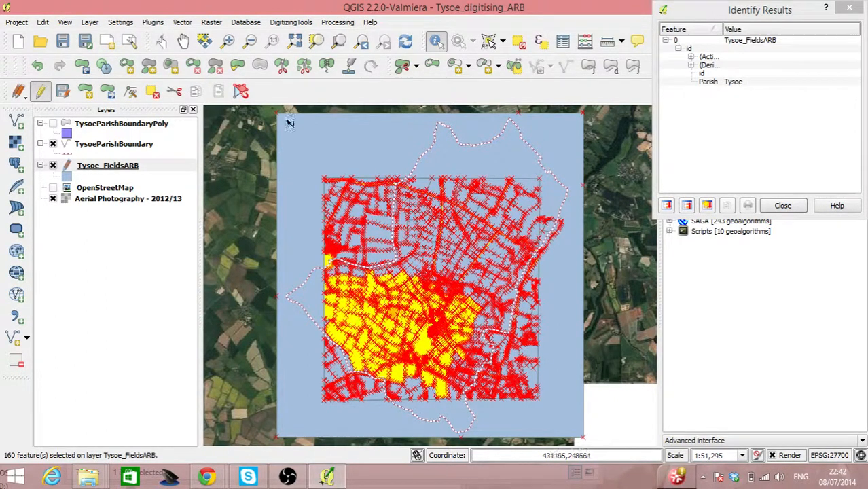
# Step: Toggle editing off on Tysoe_FieldsARB, saving the edits, and reopen its layer properties
pyautogui.rightClick(107, 166)
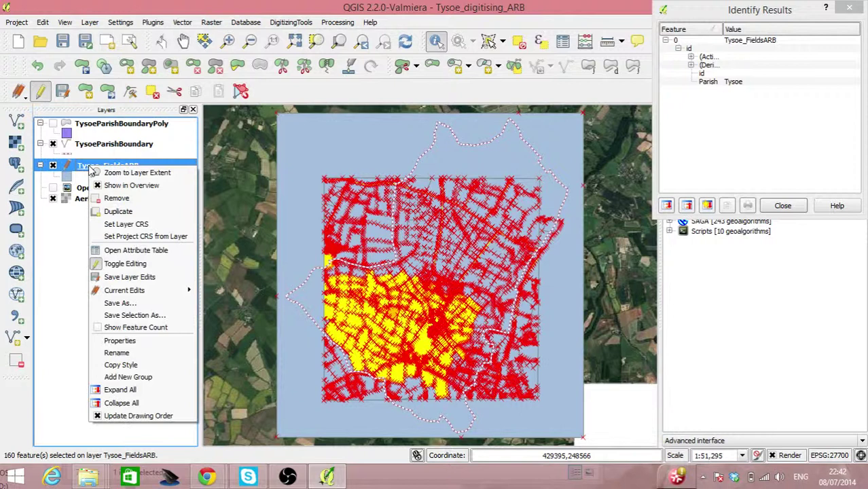
pyautogui.moveTo(125, 263)
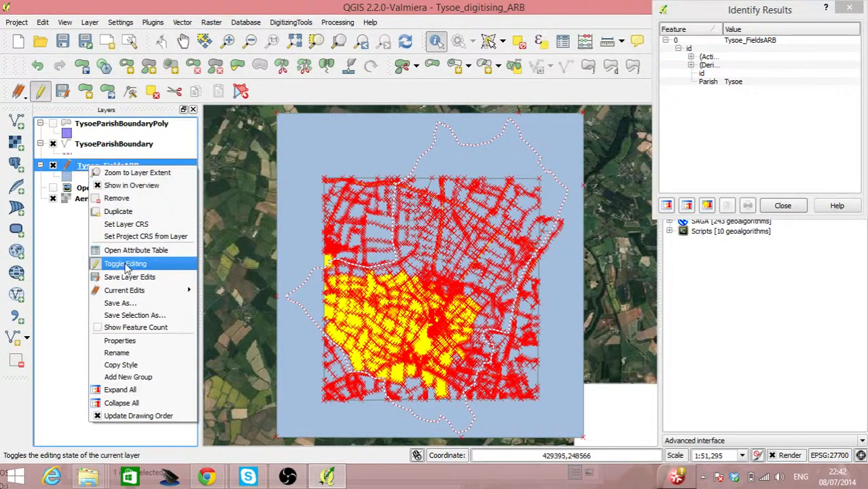
pyautogui.click(125, 264)
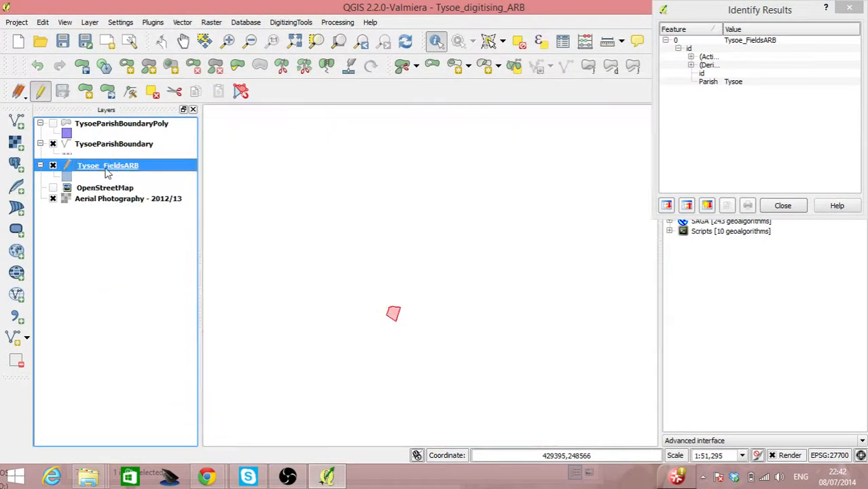
pyautogui.rightClick(107, 166)
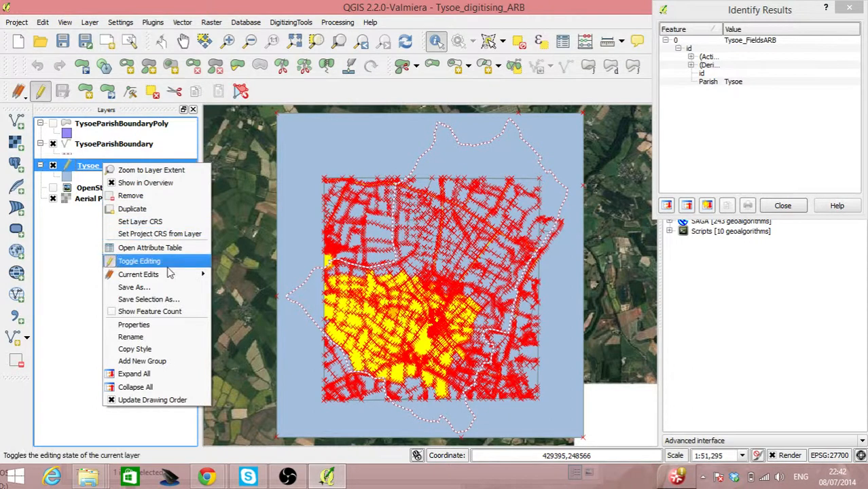
pyautogui.click(139, 261)
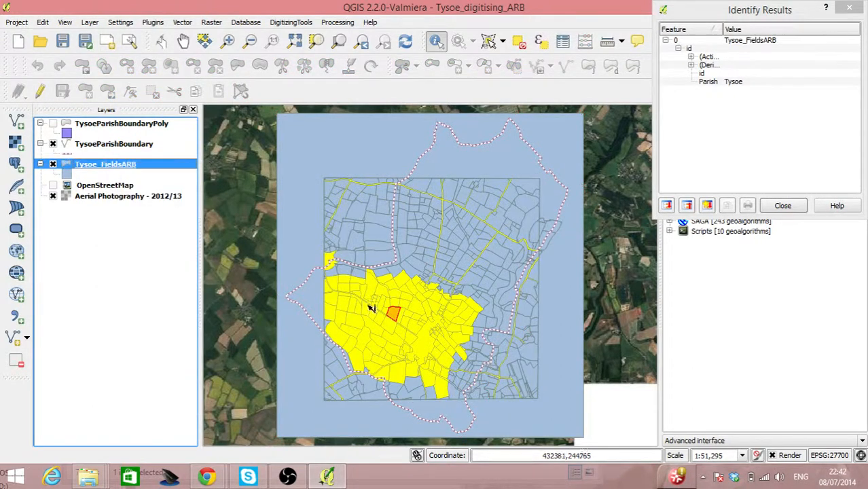
pyautogui.click(435, 341)
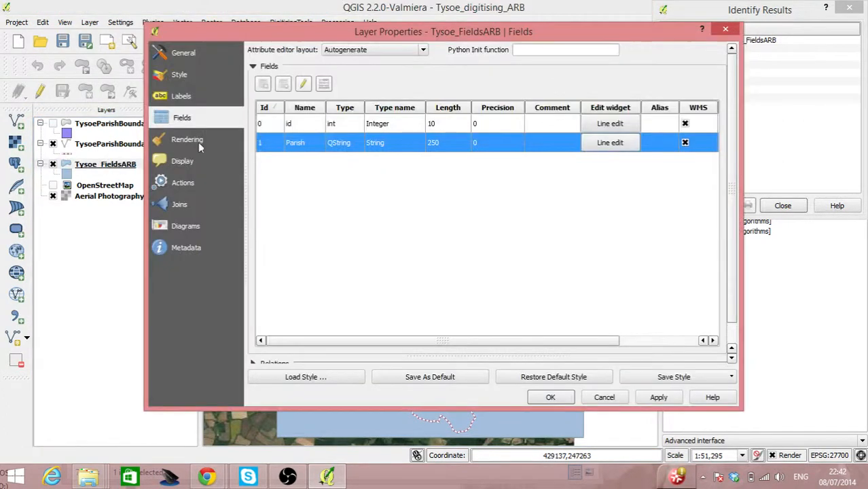
# Step: Style the layer Categorized on the Parish column, classify to get a Tysoe category, and apply it
pyautogui.click(180, 75)
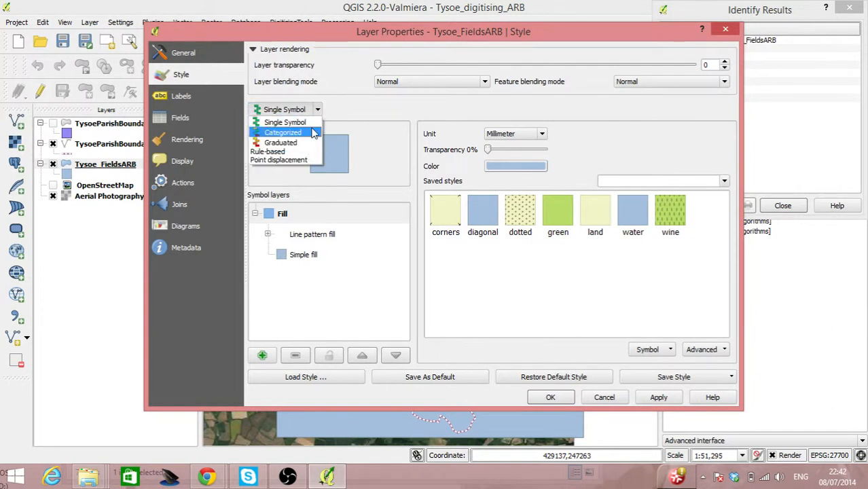
pyautogui.click(282, 134)
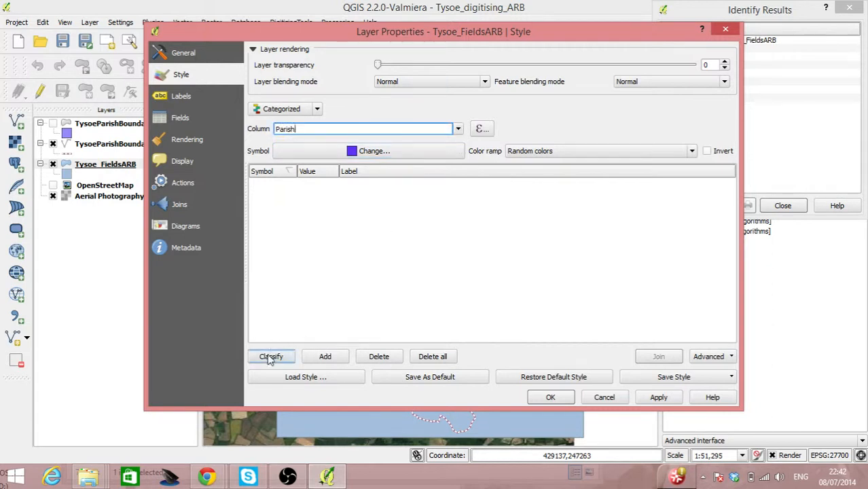
pyautogui.click(272, 356)
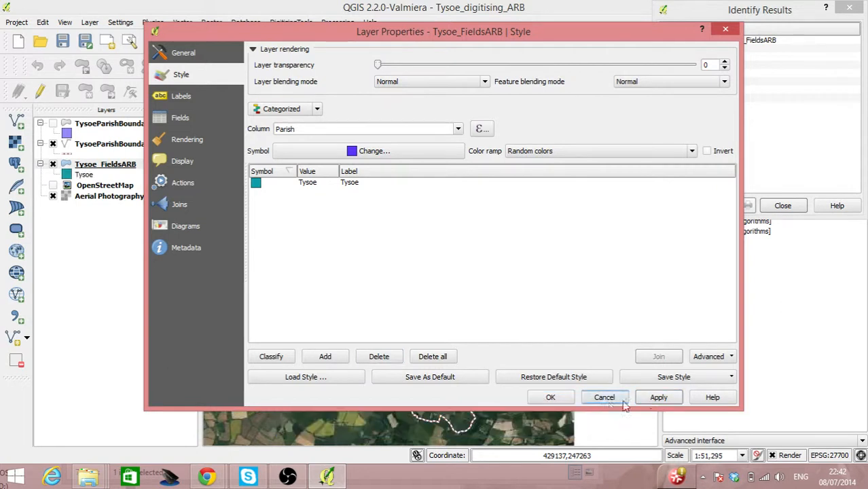
pyautogui.click(604, 397)
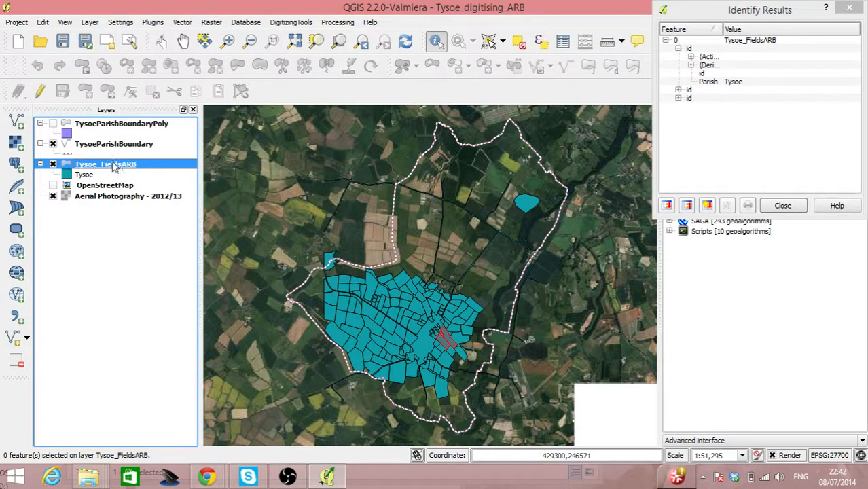
# Step: Recolour the Parish categories with another colour ramp and reclassify, leaving Tysoe white against brown
pyautogui.doubleClick(106, 163)
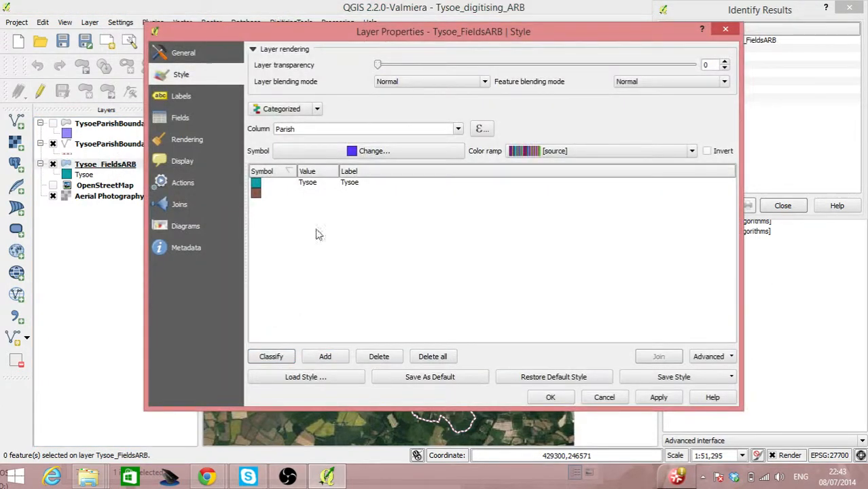
pyautogui.click(691, 151)
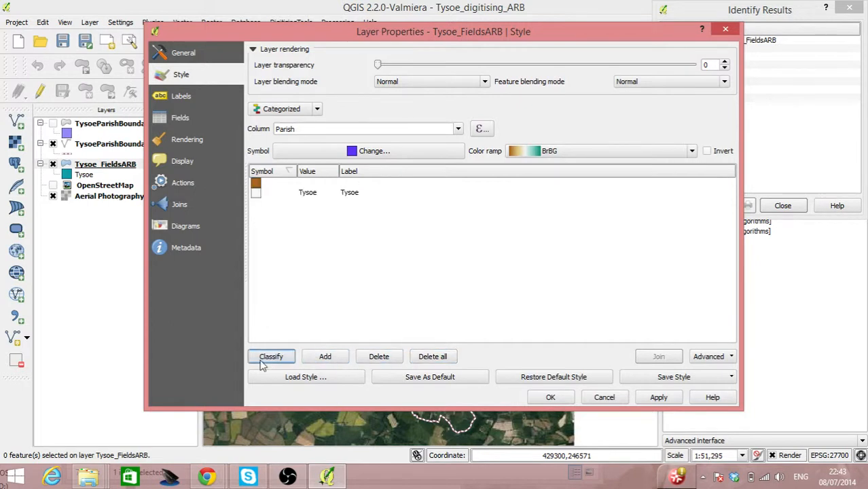
pyautogui.moveTo(552, 397)
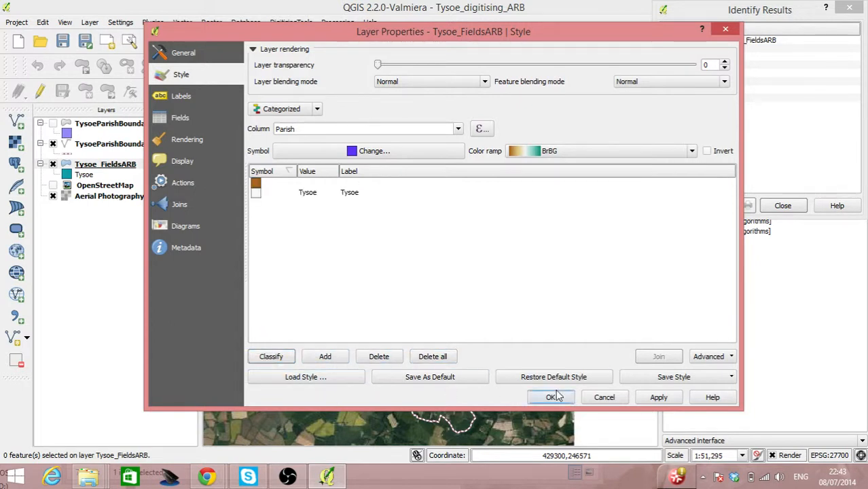
pyautogui.click(551, 396)
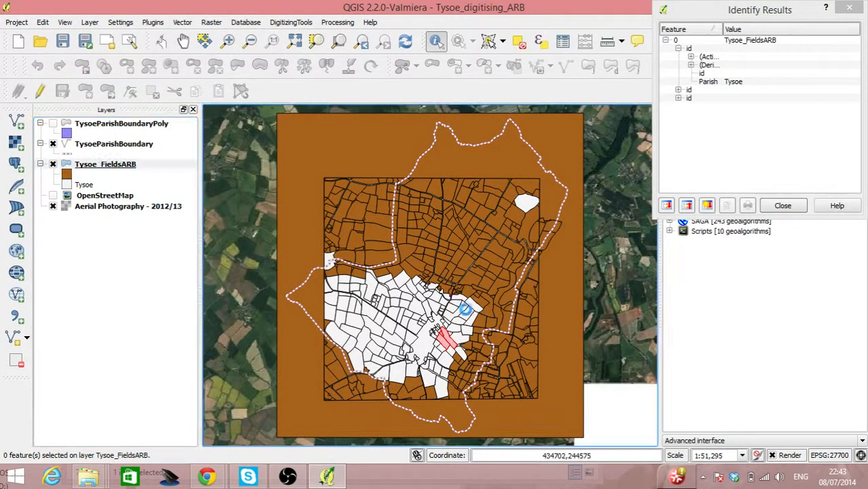
# Step: Bring the Open Broadcaster Software recording window forward over the styled parish map
pyautogui.click(443, 269)
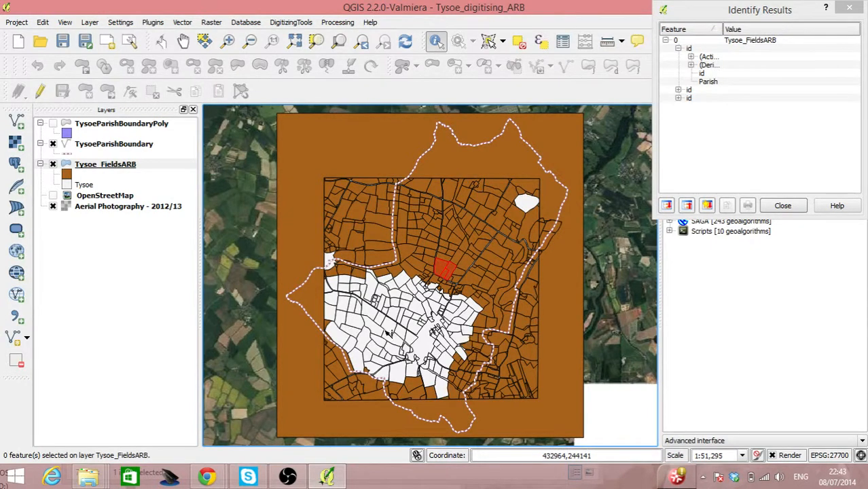
pyautogui.moveTo(363, 311)
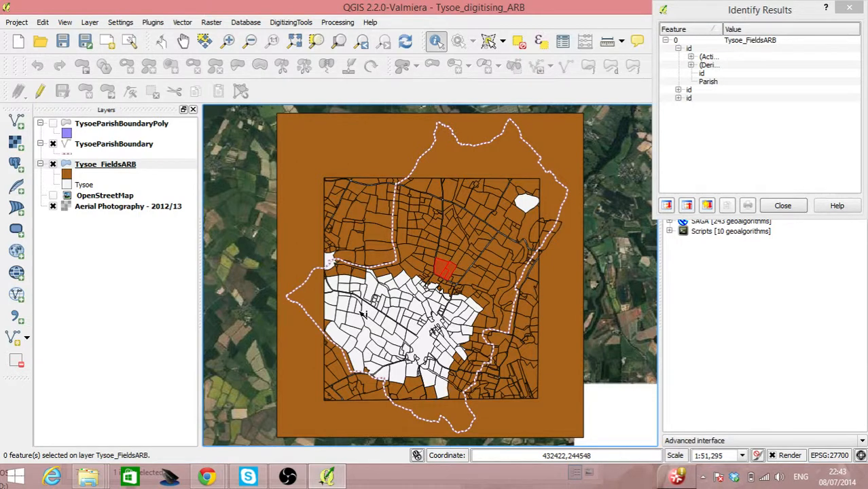
pyautogui.moveTo(337, 313)
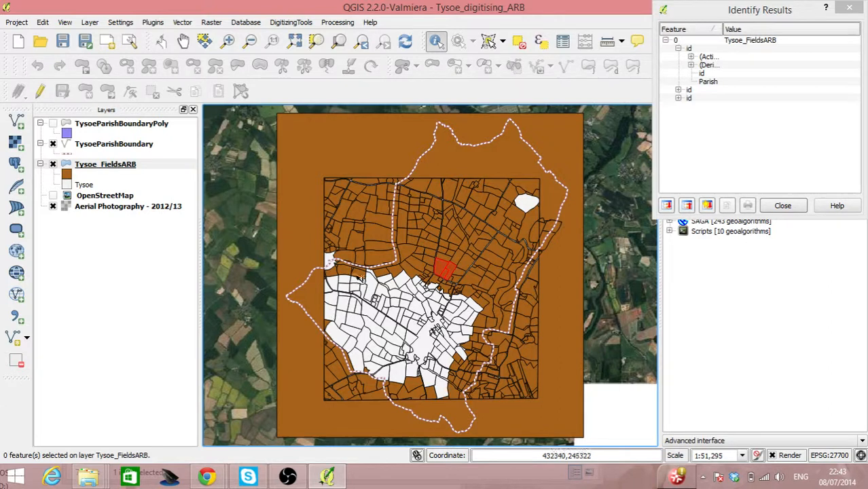
pyautogui.moveTo(380, 236)
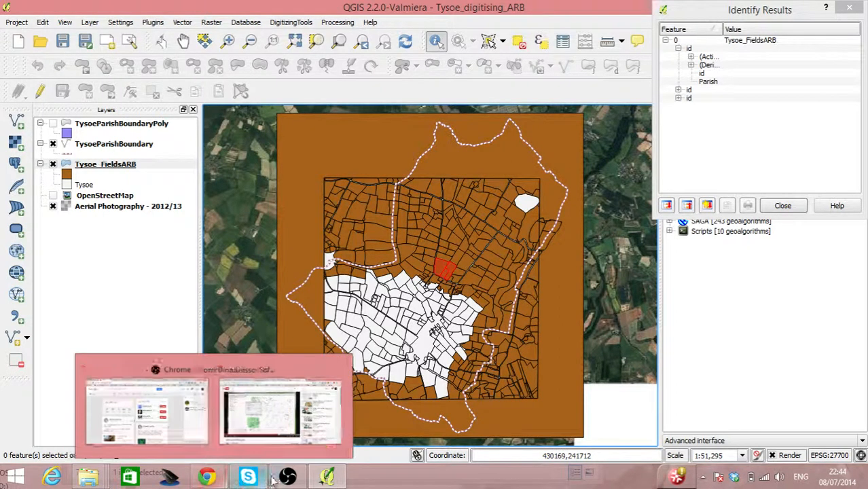
pyautogui.click(285, 472)
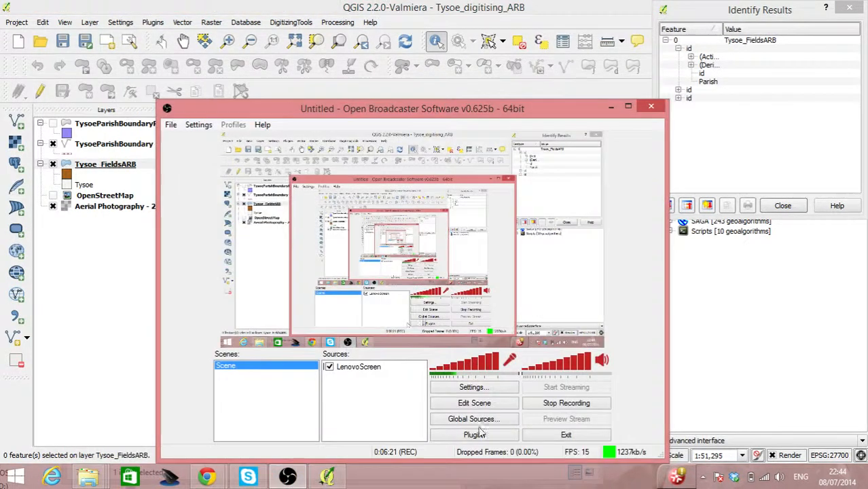